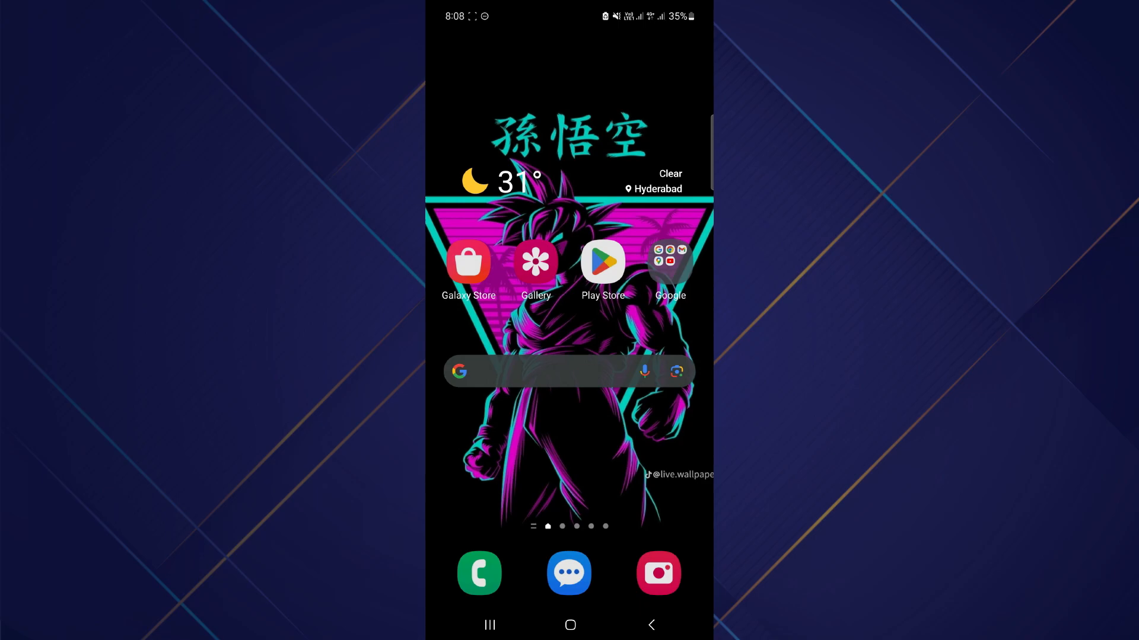
# - Launch Snapchat from the Android home screen icon
pyautogui.click(658, 573)
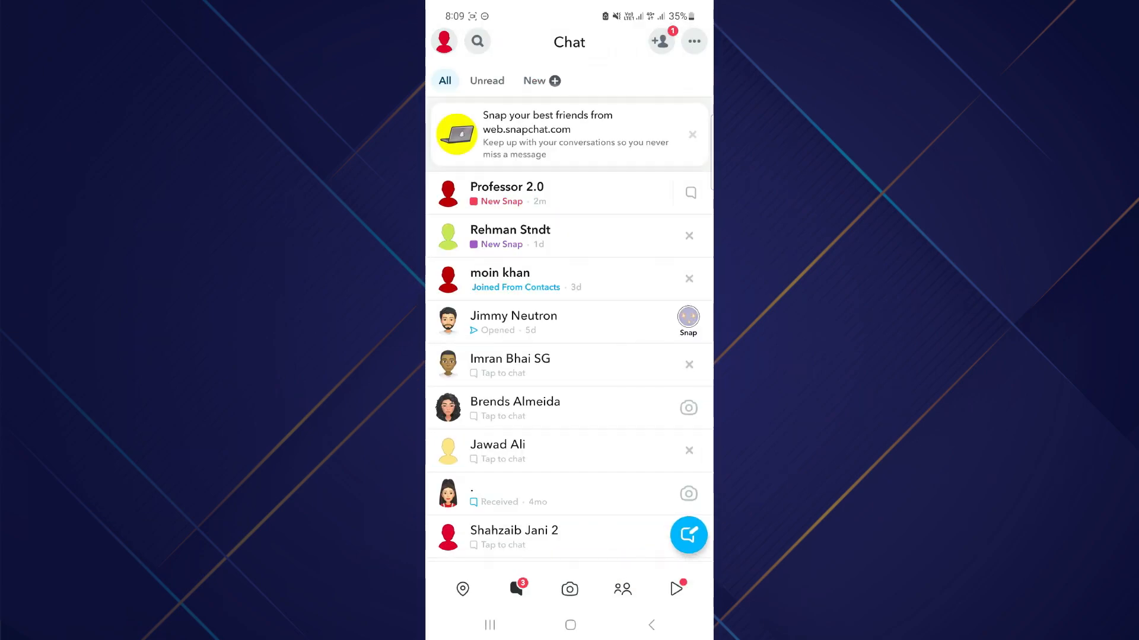
# - View Professor 2.0's new snap from the Chat list
pyautogui.click(506, 192)
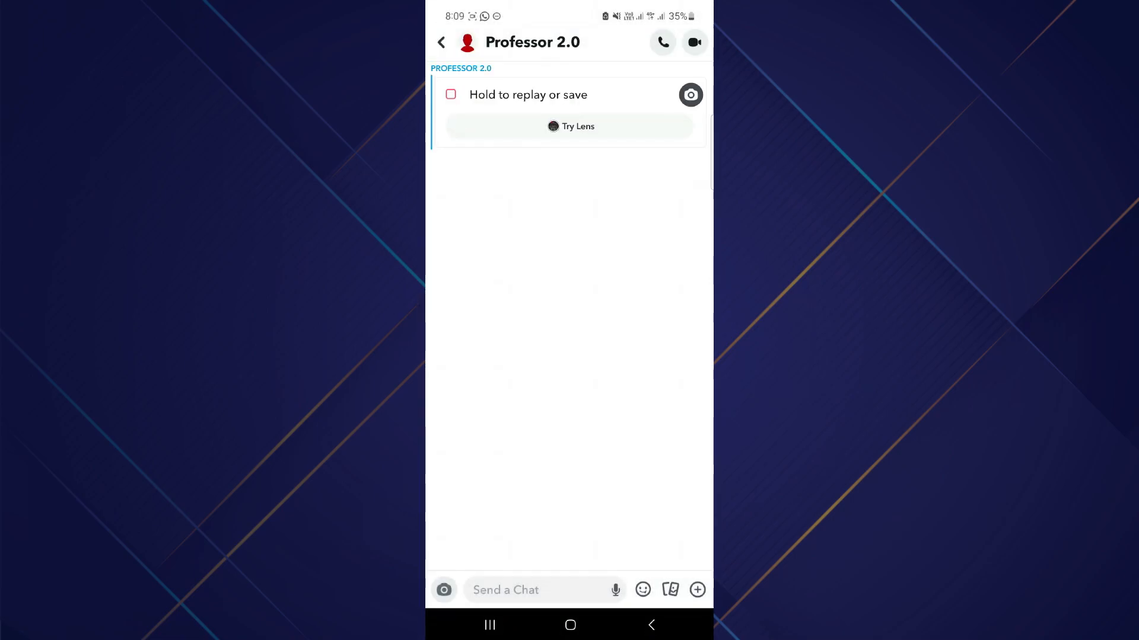
# - Return from Professor 2.0's conversation to the chat list
pyautogui.click(441, 42)
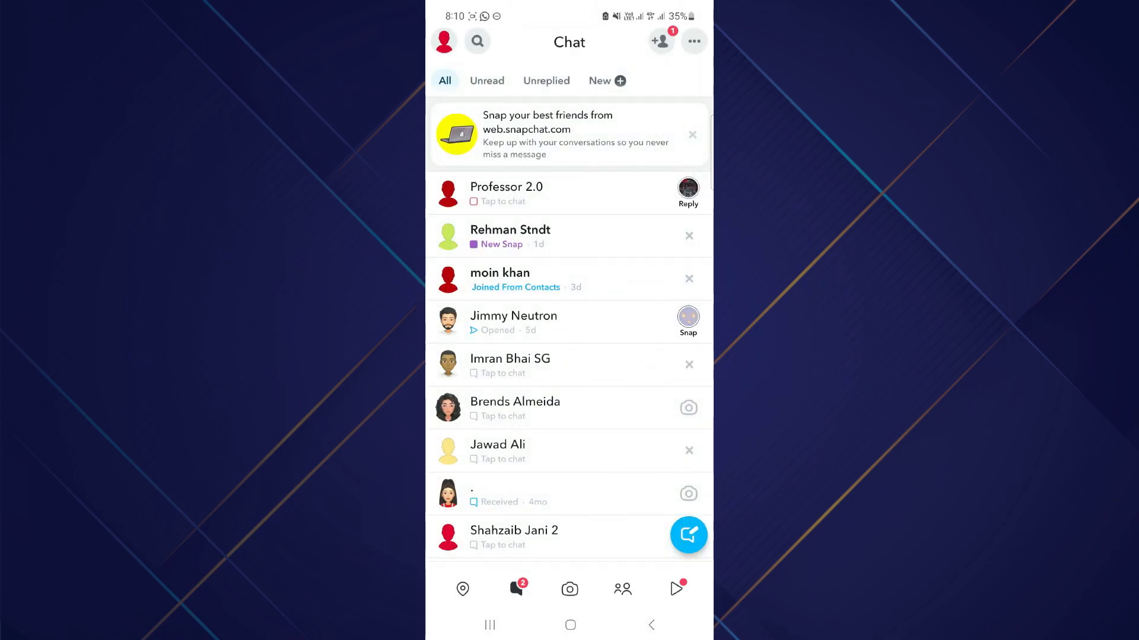